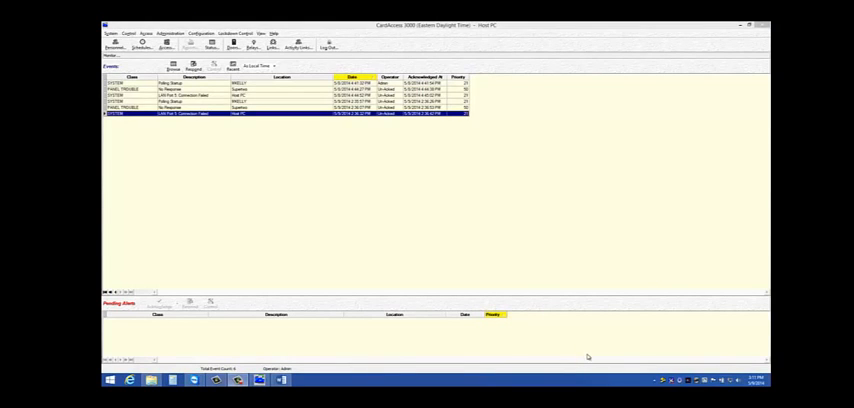
mouse_move(571, 359)
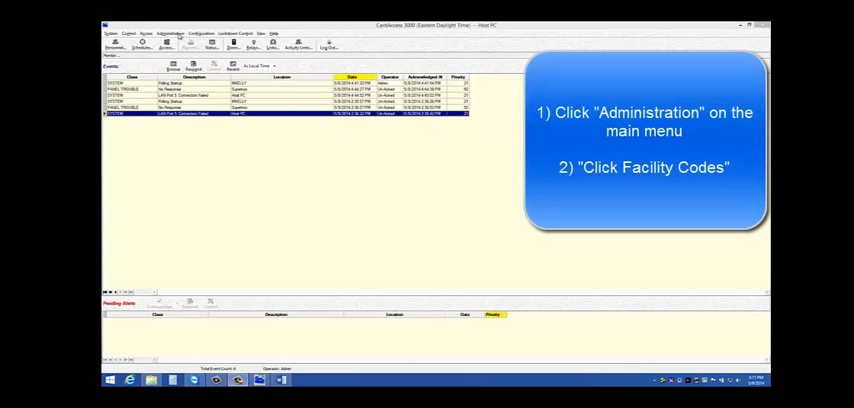
- Open the Facility Codes window from the Administration menu
left_click(170, 33)
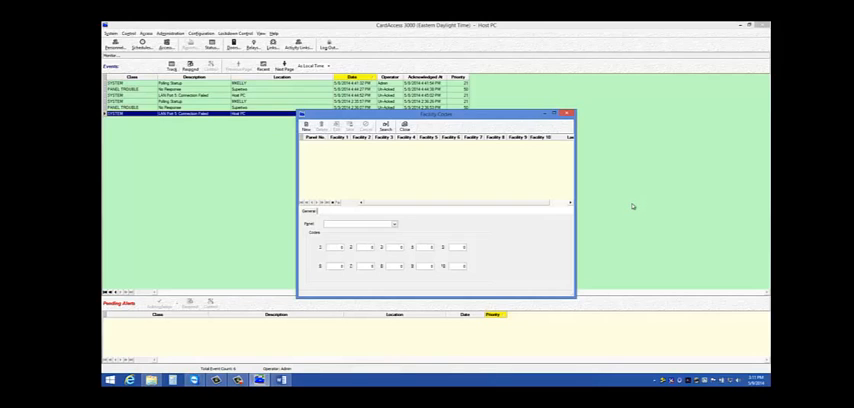
mouse_move(632, 204)
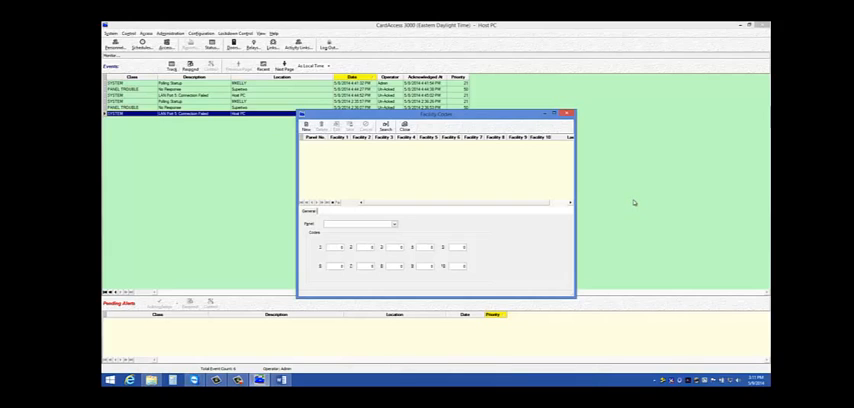
mouse_move(634, 202)
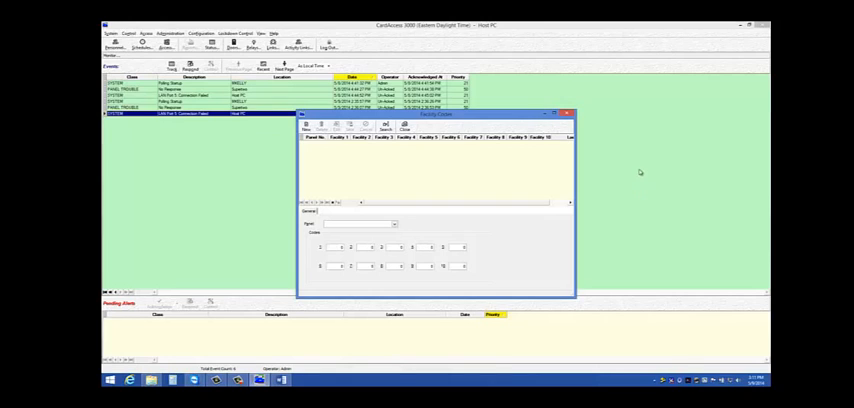
mouse_move(640, 169)
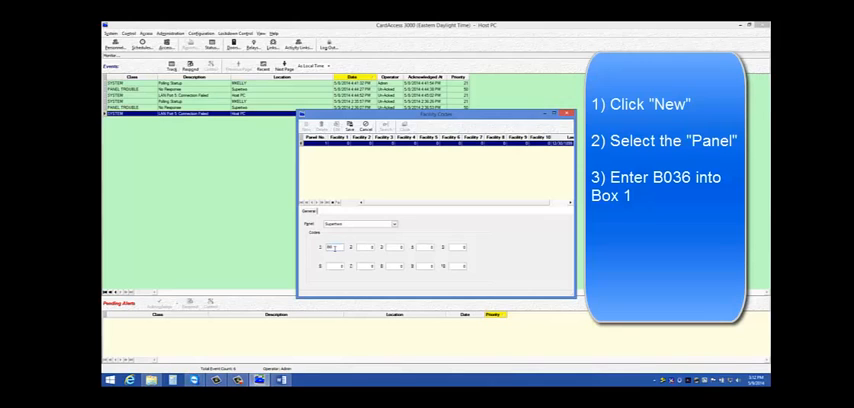
- Enter B036 as the first facility code for the selected panel
type("B036")
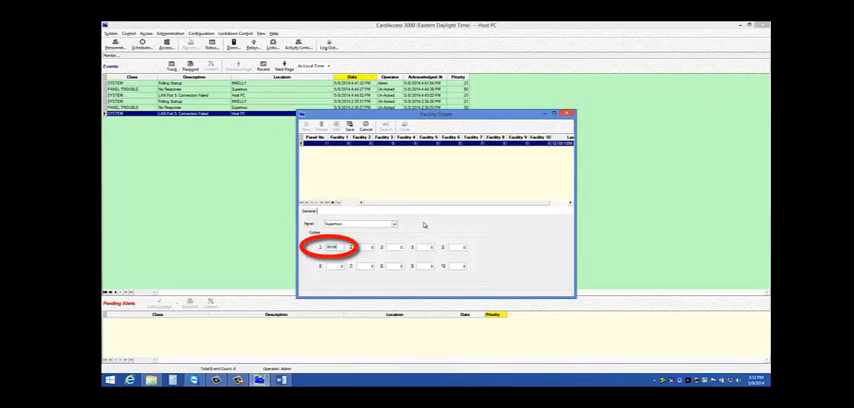
mouse_move(410, 198)
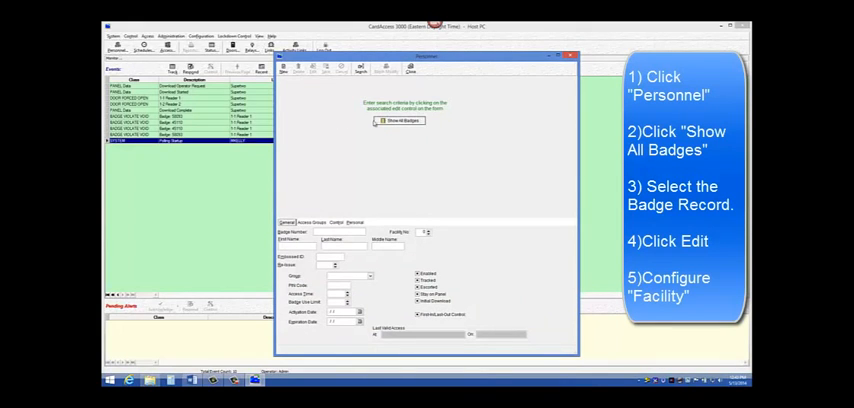
- List all badge records in the Personnel window
left_click(400, 120)
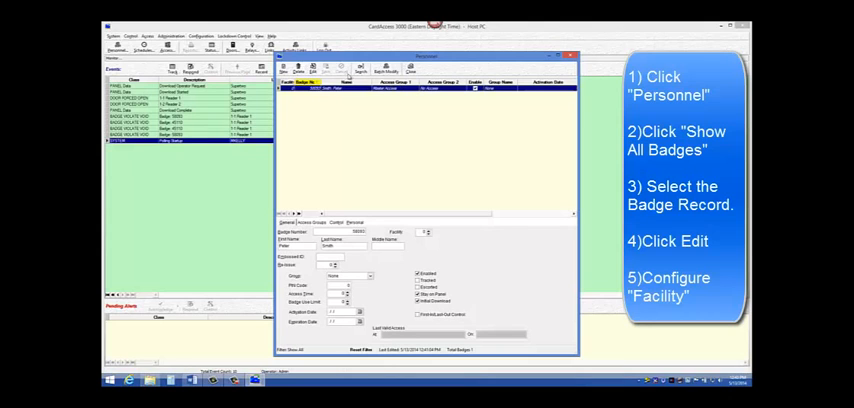
left_click(311, 68)
type("1")
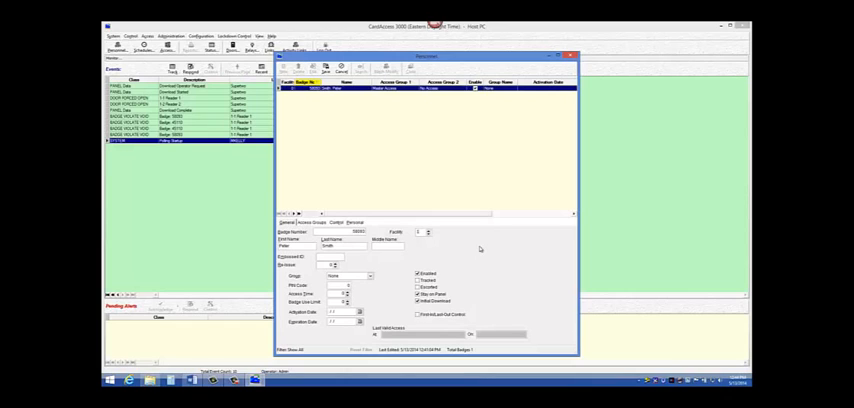
mouse_move(482, 270)
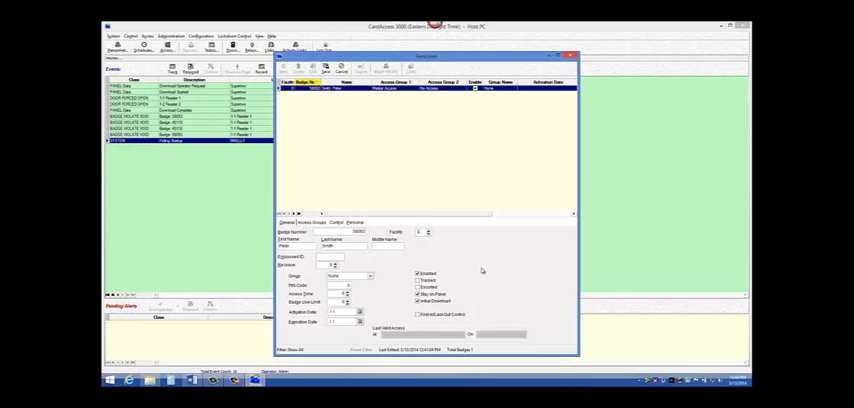